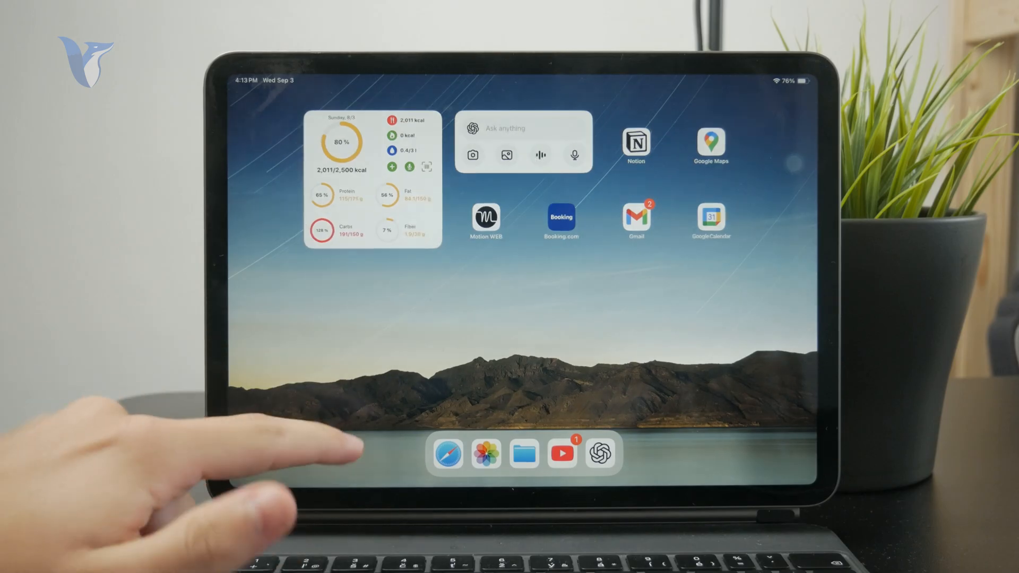
Step: Search for 'camera' to reach Photos and open the gray wall photo for editing
text(camera)
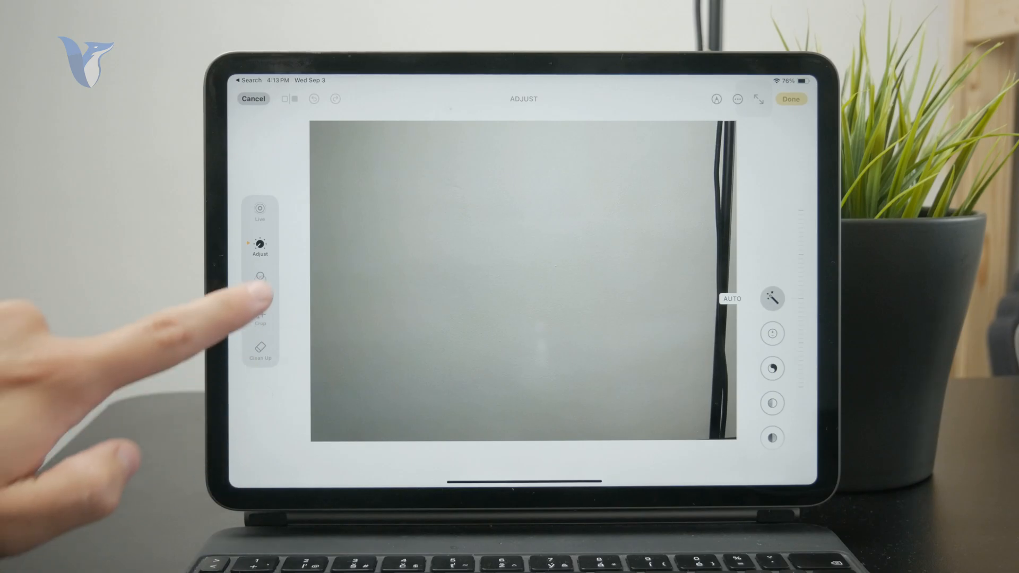
Step: Apply the Vivid Warm filter to the gray wall photo and finish editing
click(260, 280)
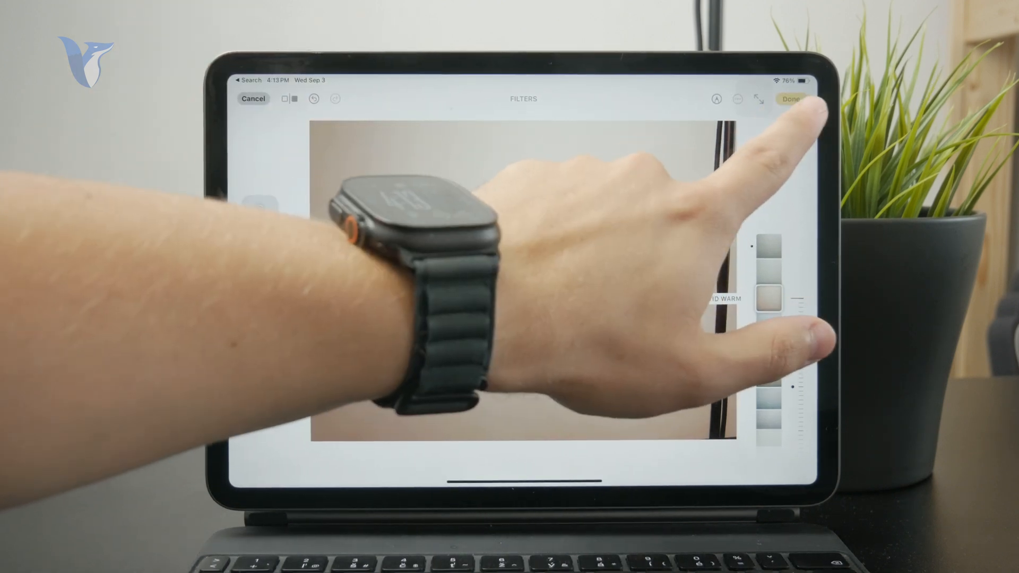
click(791, 98)
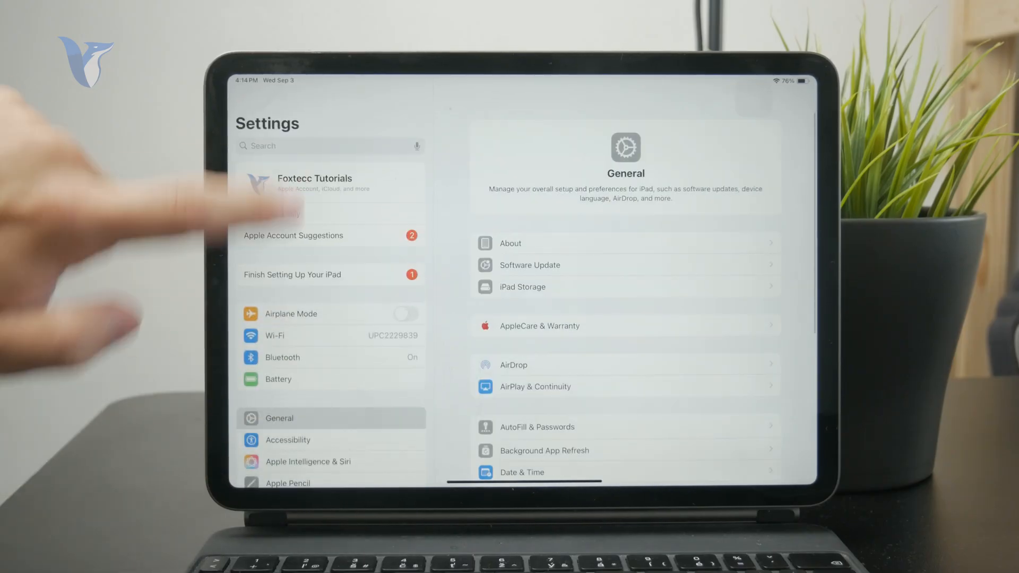
Step: Go to Accessibility > Display & Text Size > Color Filters, with filters still off
click(287, 440)
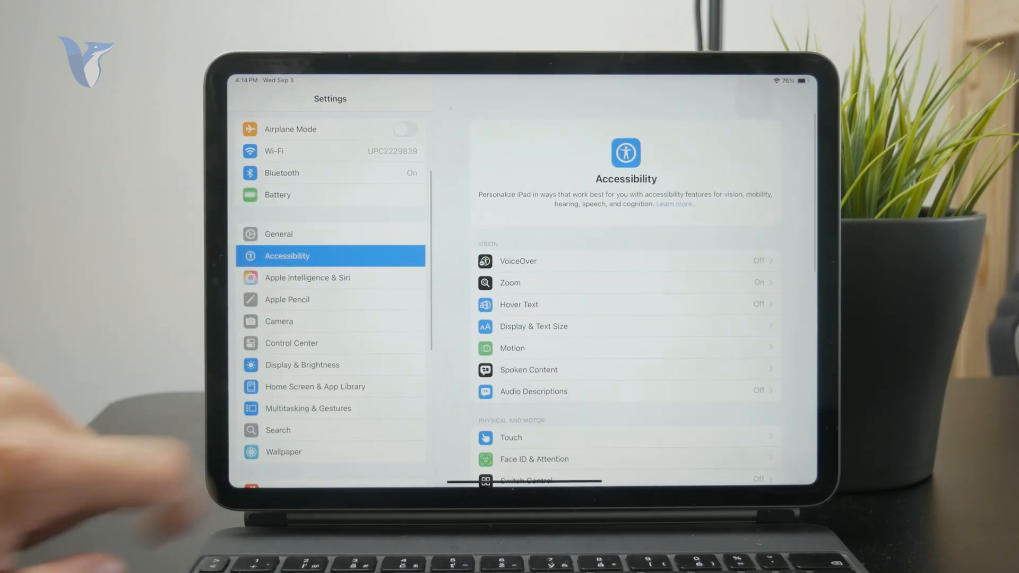
click(534, 326)
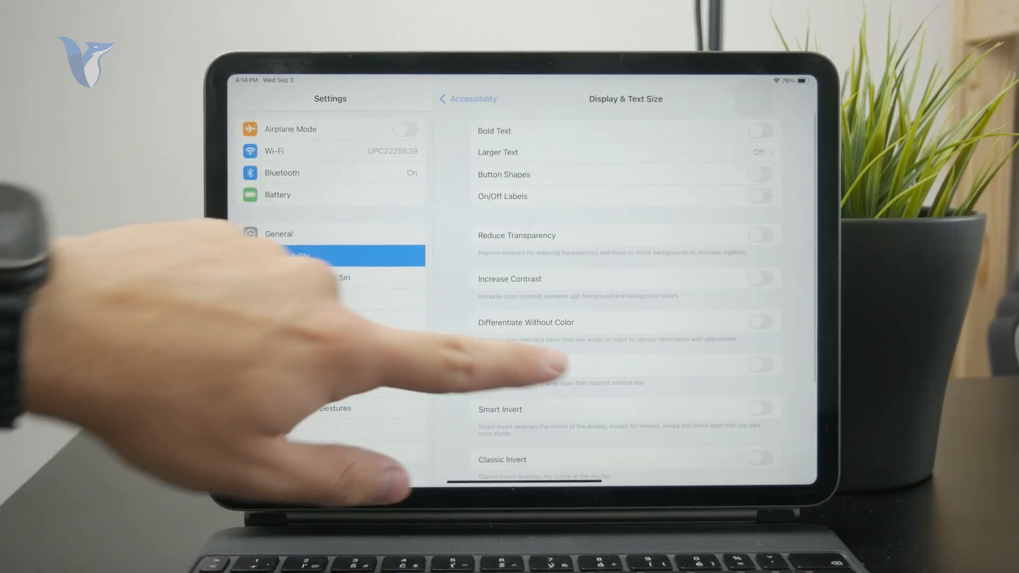
scroll(down, 3)
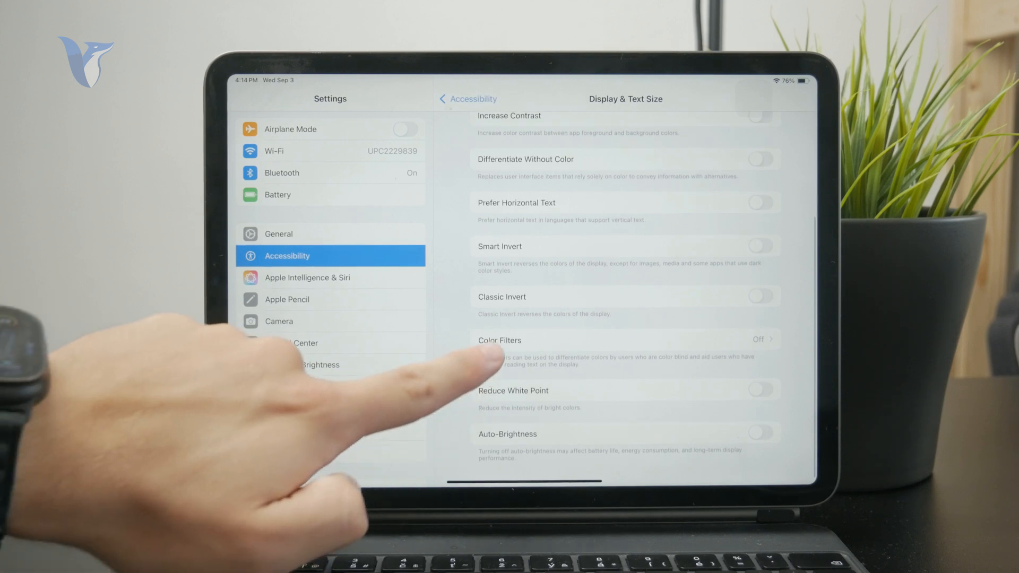
click(624, 340)
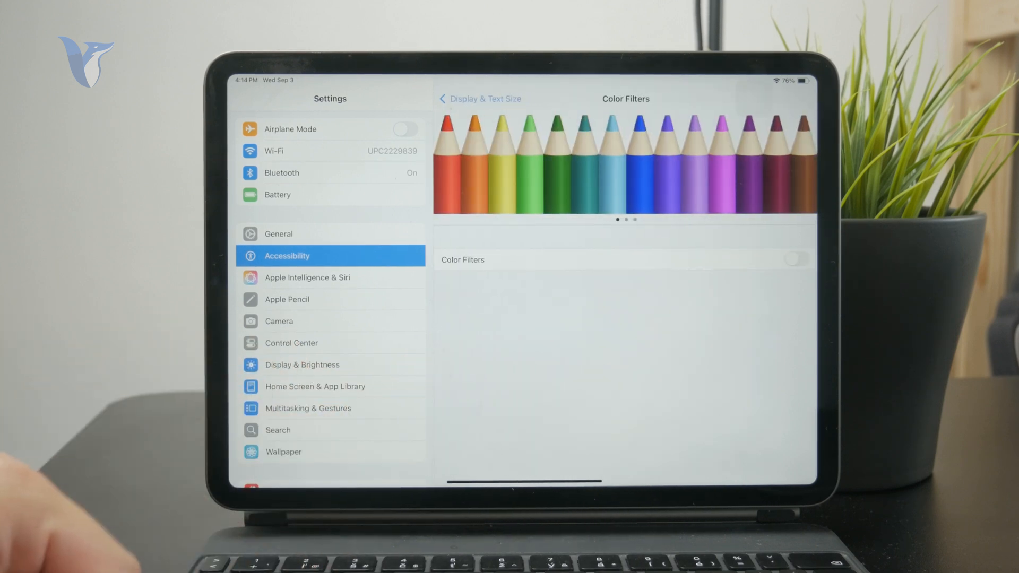
click(795, 259)
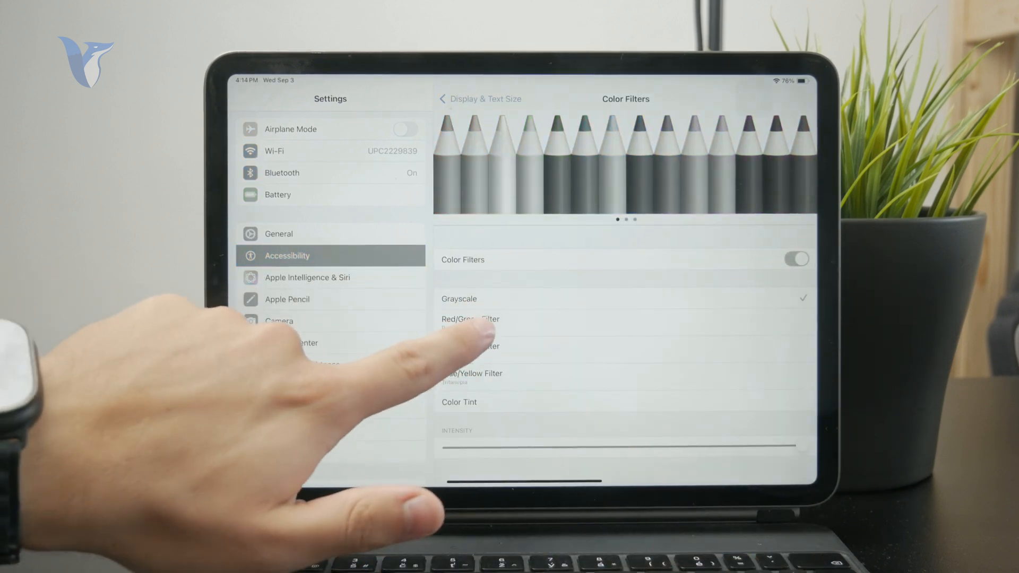
click(794, 260)
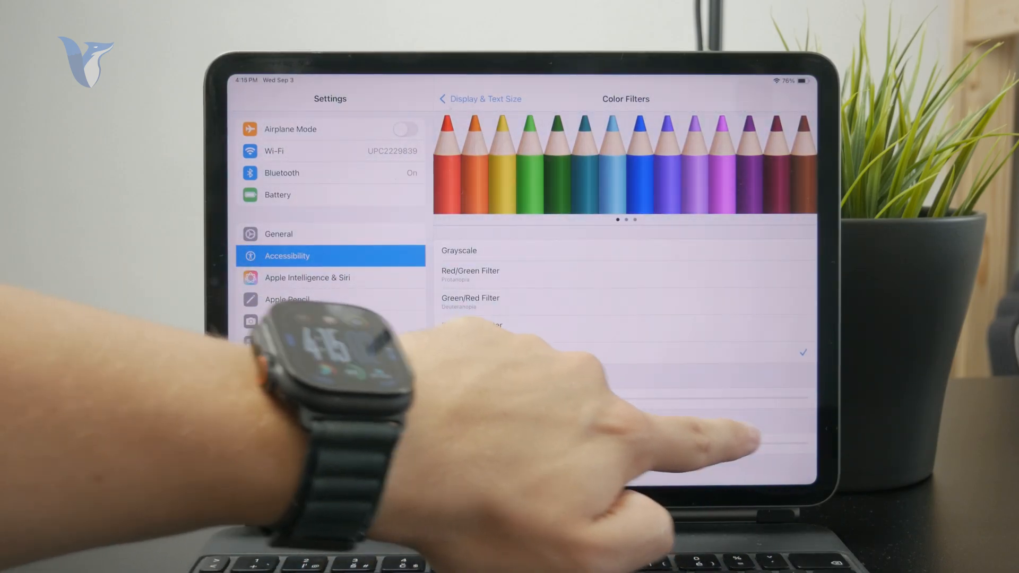
click(459, 354)
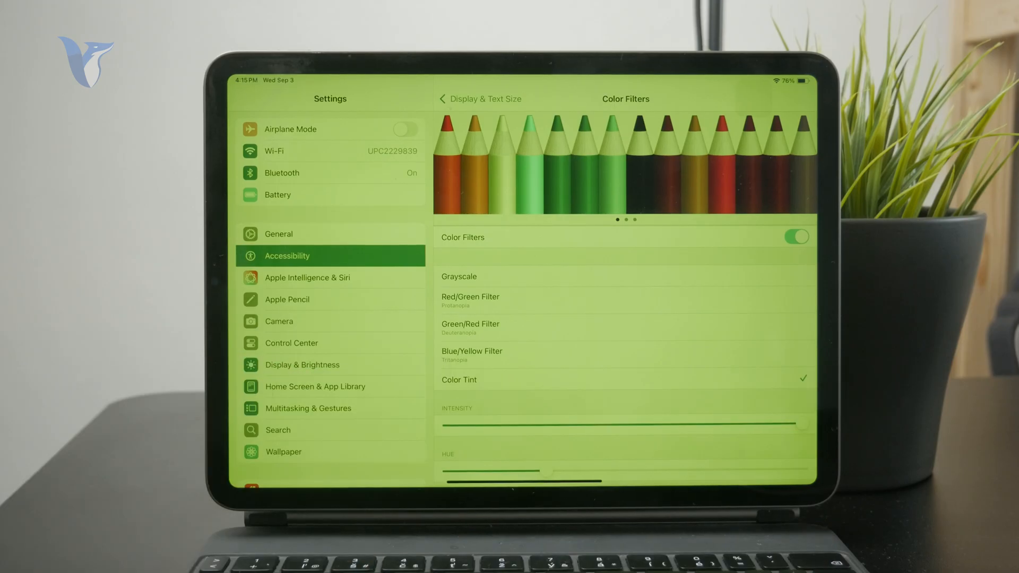
click(796, 237)
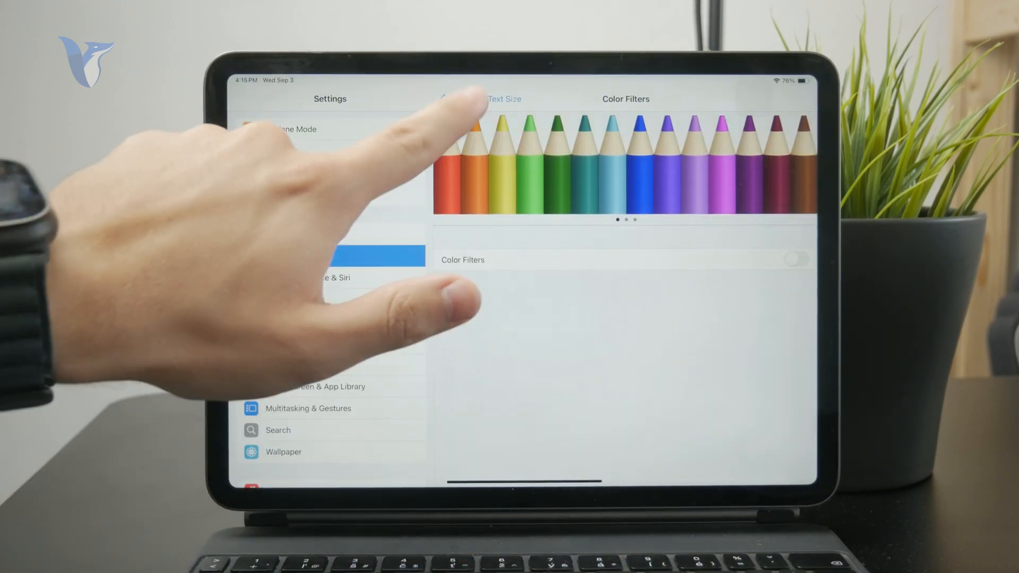